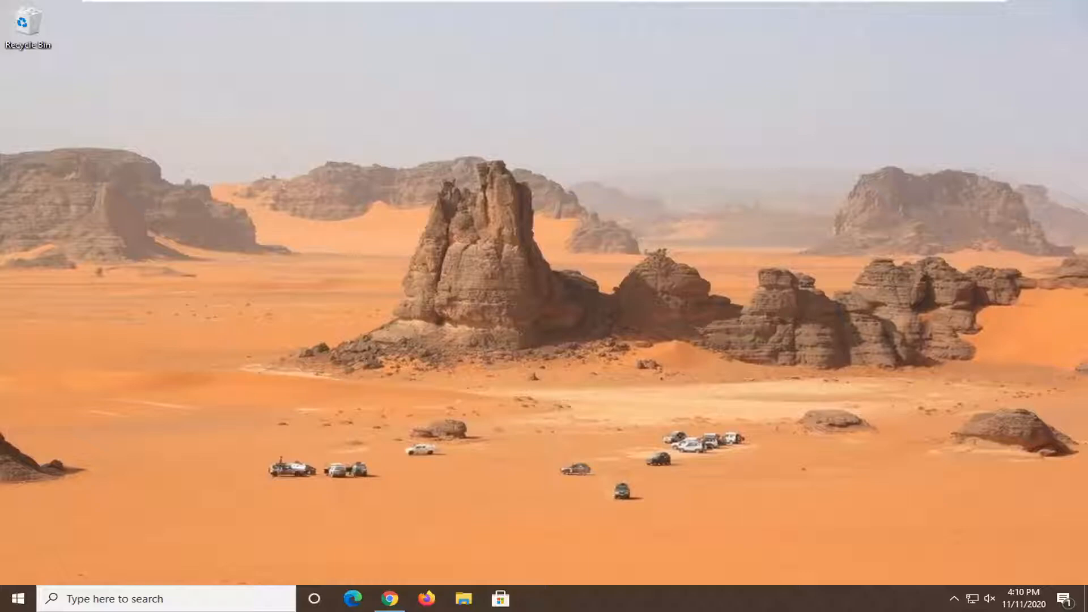
Step: Search 'device' from the taskbar and launch Device Manager from the results
text(device manager)
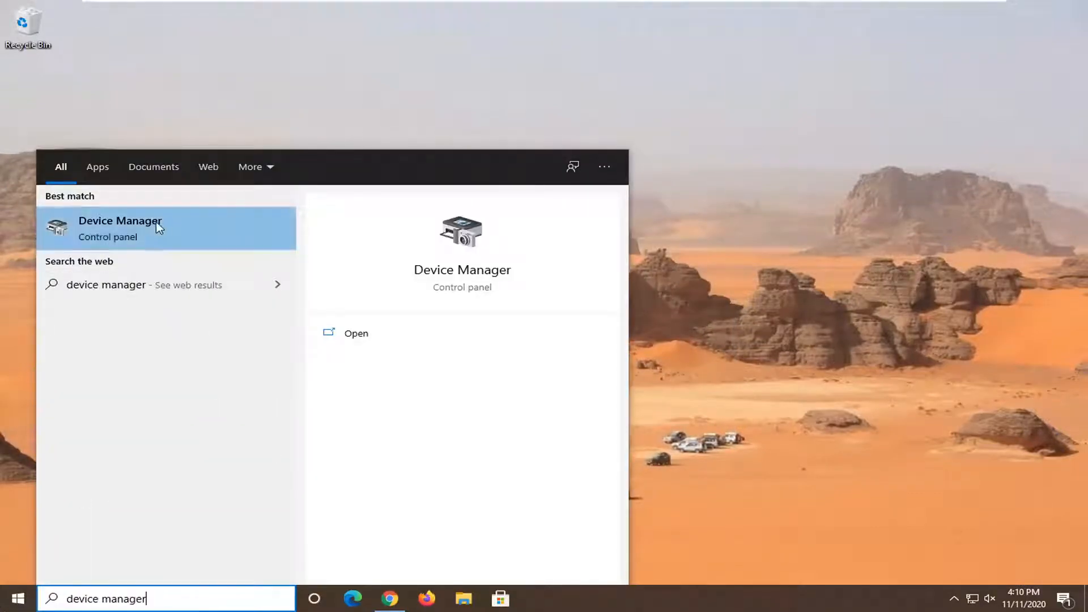
click(118, 227)
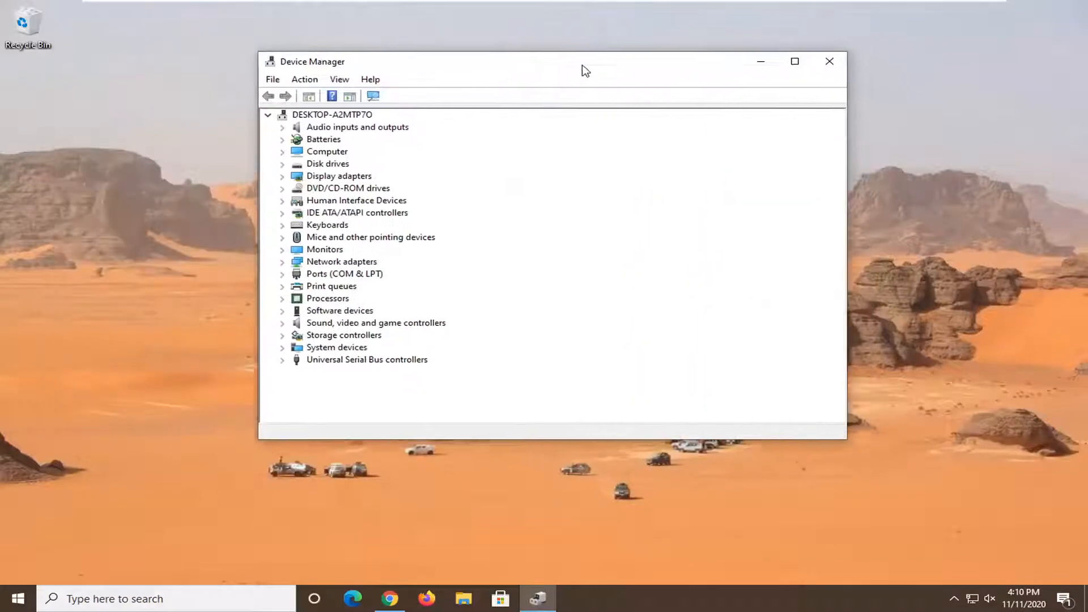
Step: Start the driver update for High Definition Audio Device under Sound, video and game controllers
click(375, 323)
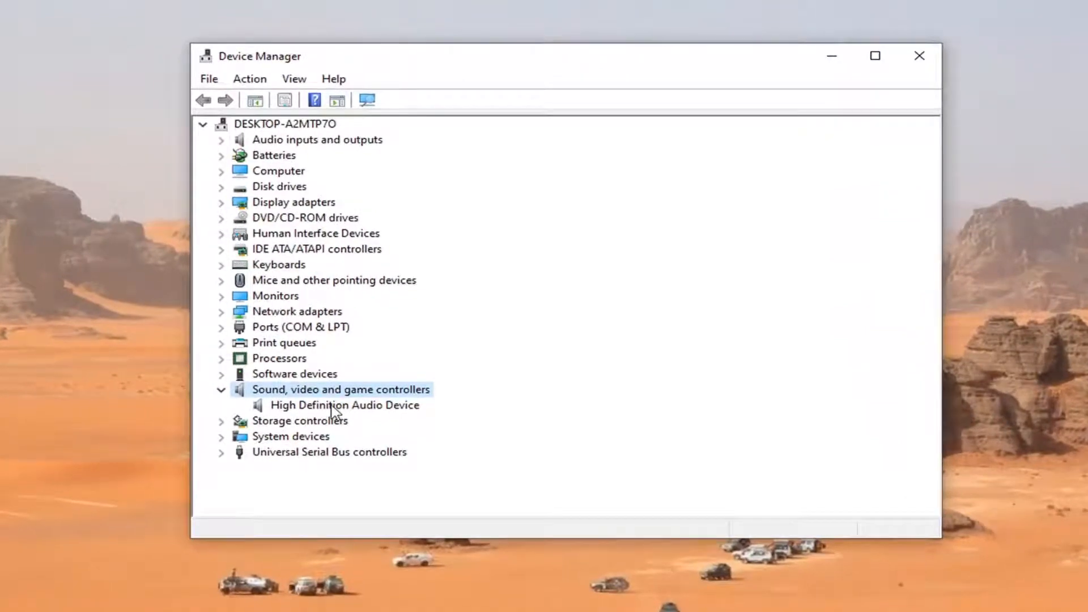
click(345, 405)
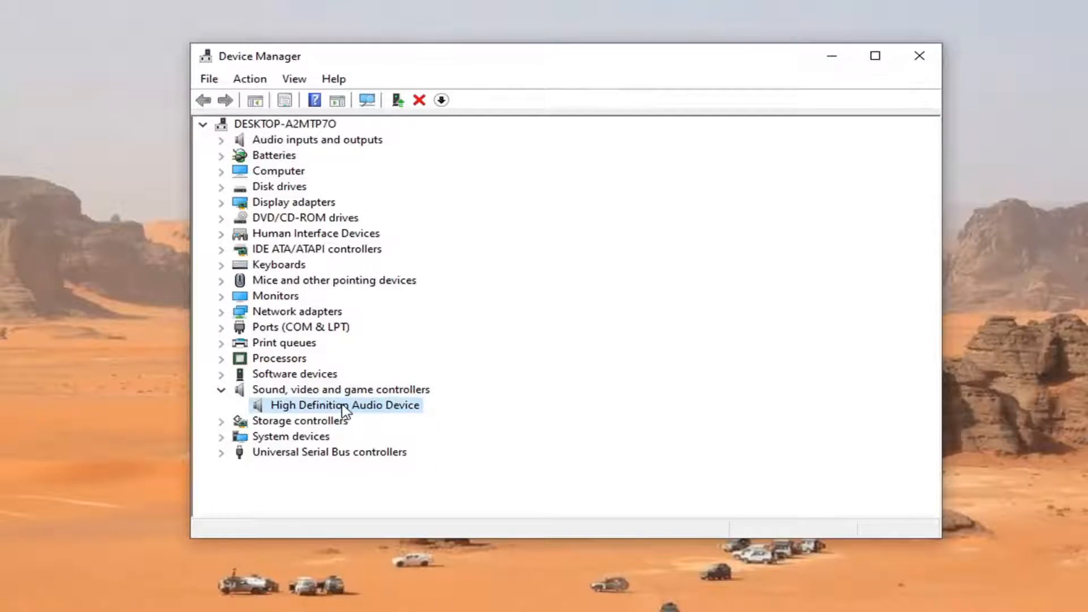
double_click(344, 405)
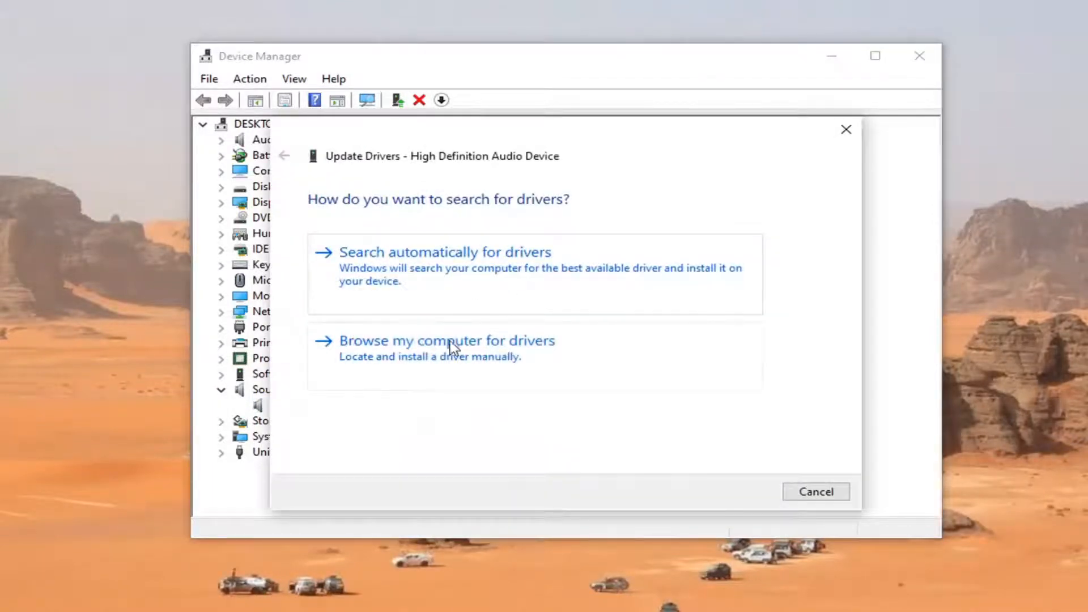
Step: Install the High Definition Audio Device driver from the on-computer list, accepting the warning
click(446, 341)
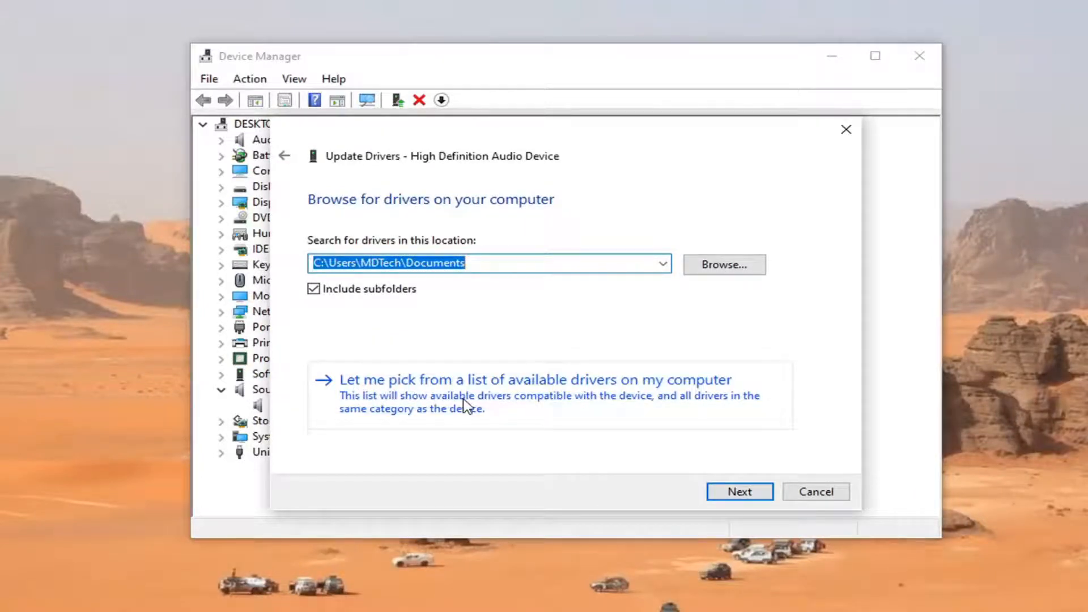
click(533, 380)
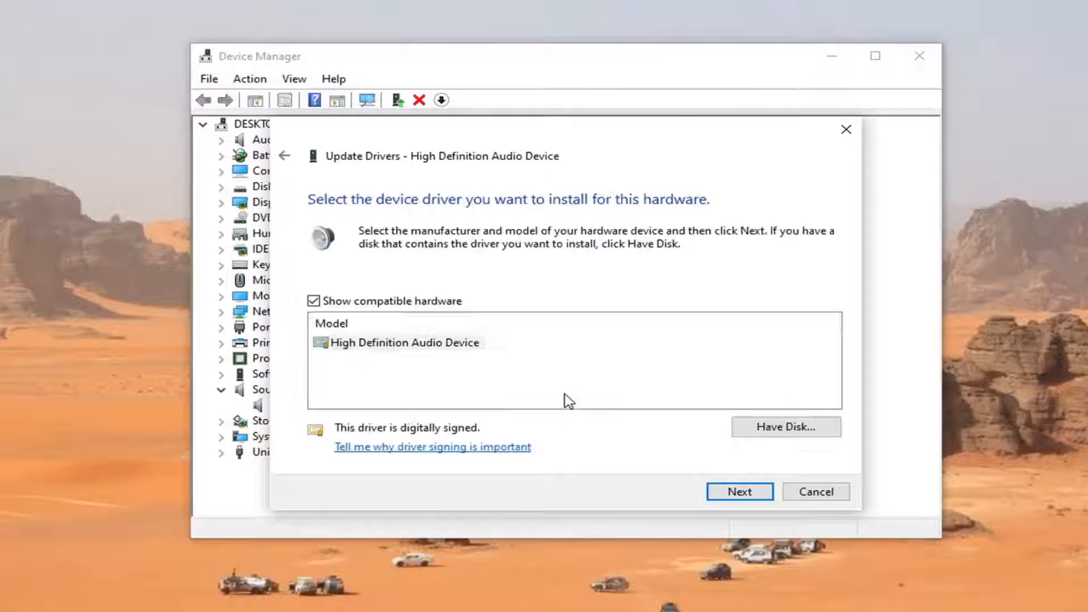
click(739, 491)
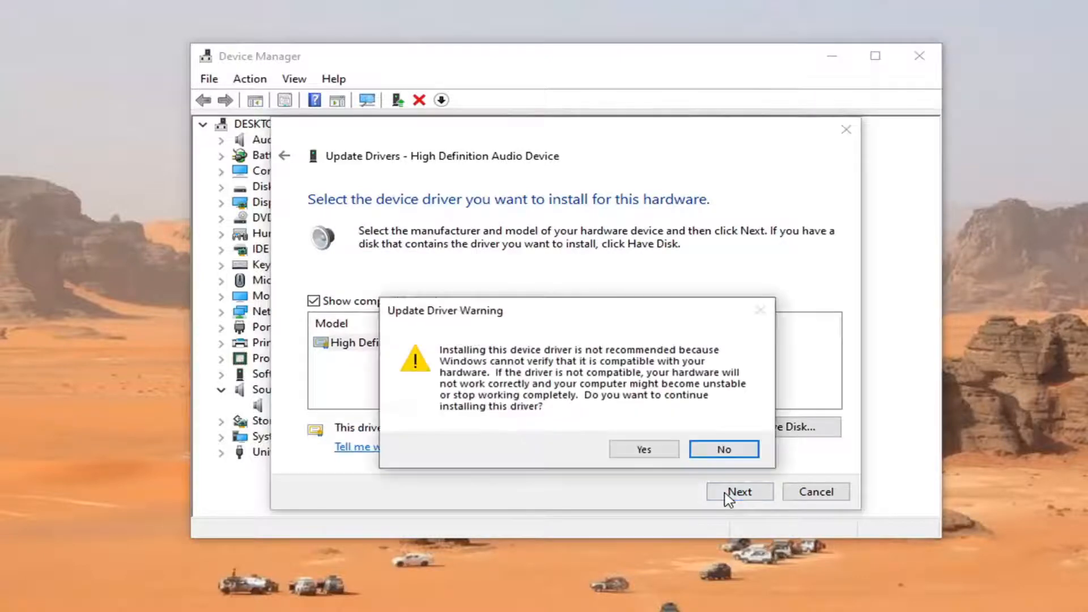
click(642, 449)
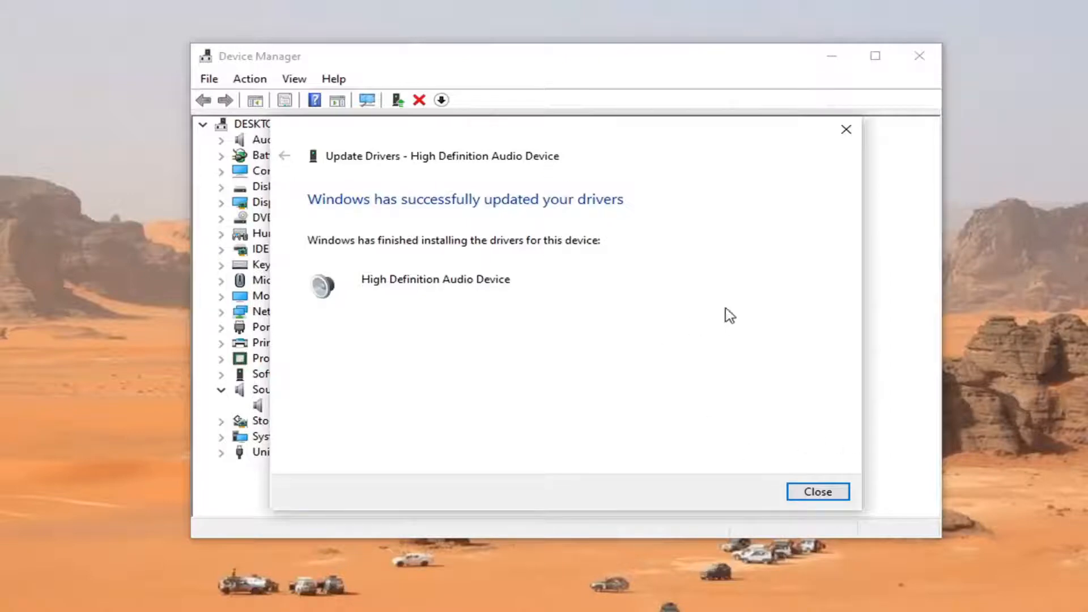
mouse_move(795, 426)
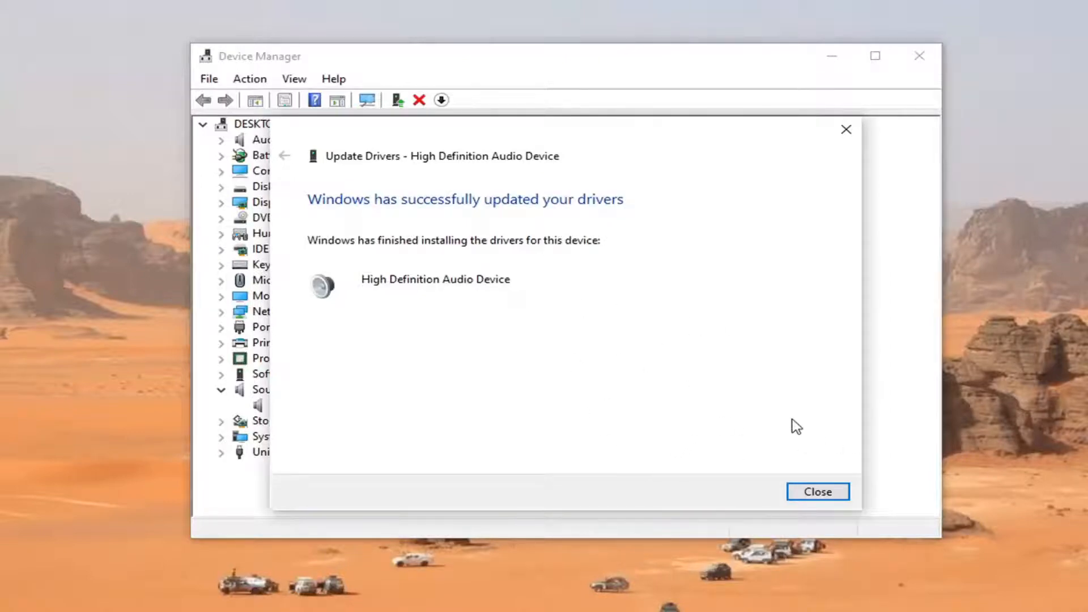
click(817, 492)
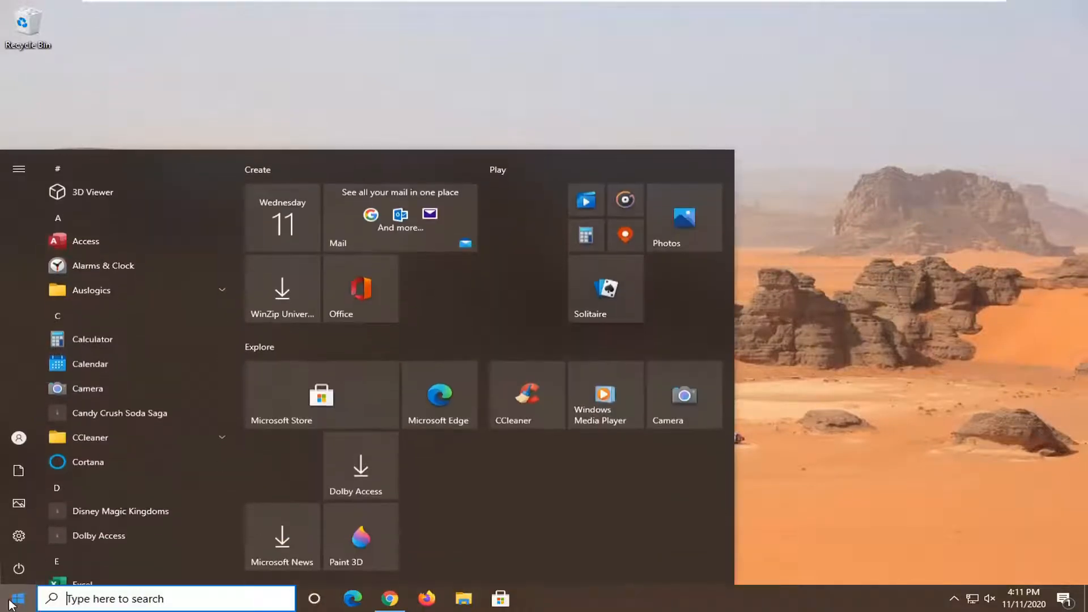
Step: Search 'services' and launch the Services app from the results
text(services)
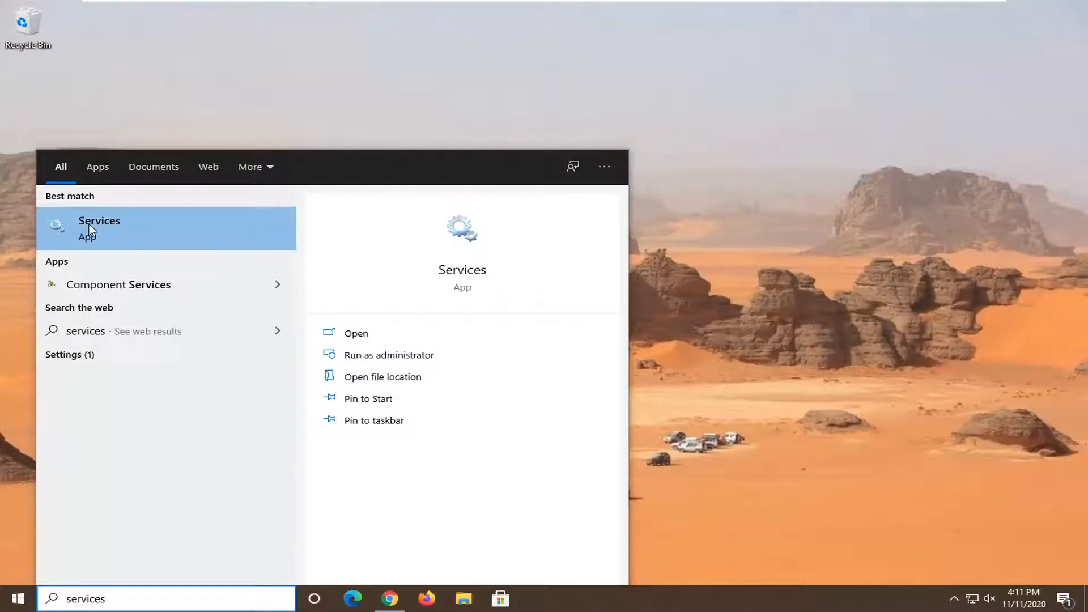
click(99, 228)
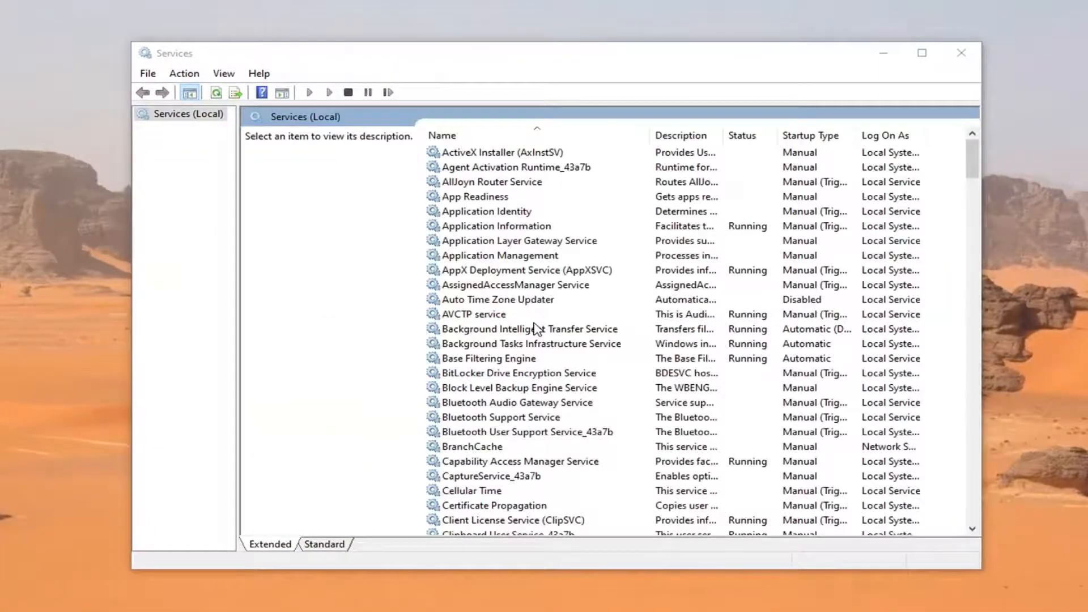
Step: Scroll the Services list past Remote Access and Remote Procedure Call entries
scroll(down, 3)
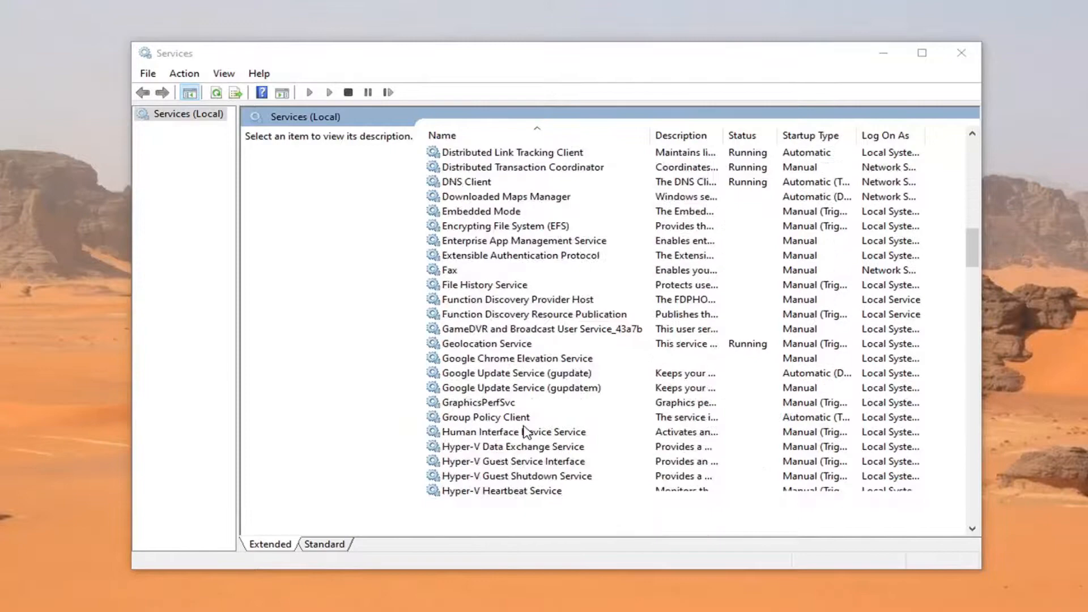
scroll(down, 3)
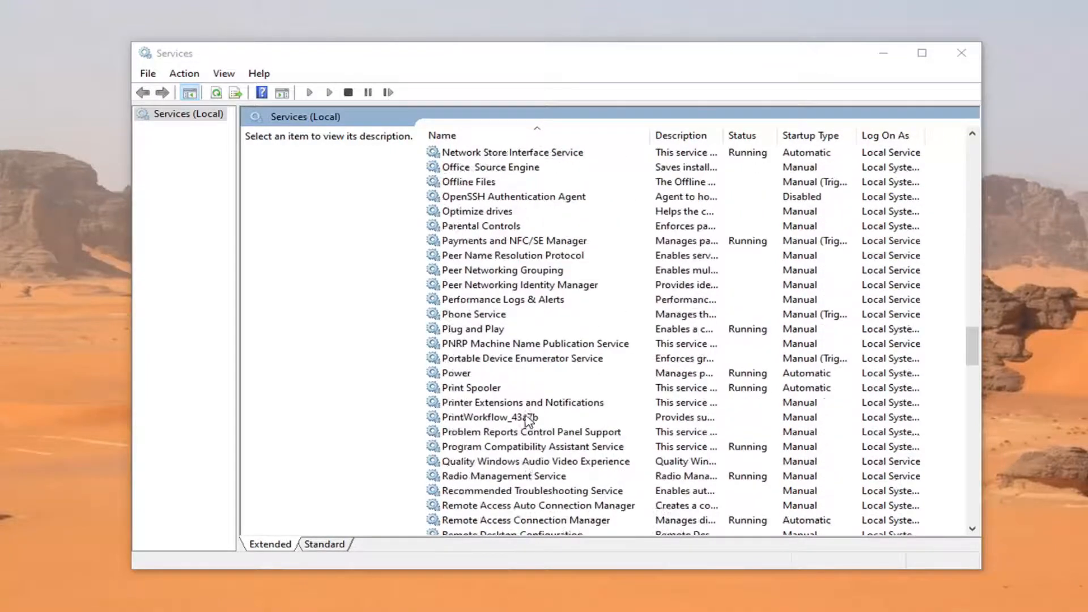
scroll(down, 3)
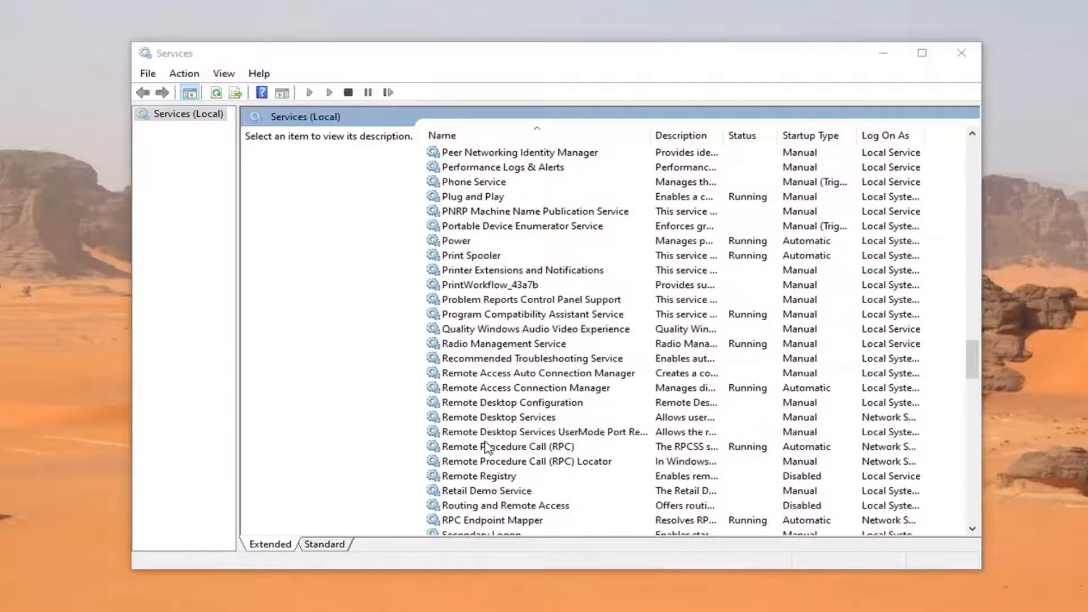
scroll(down, 3)
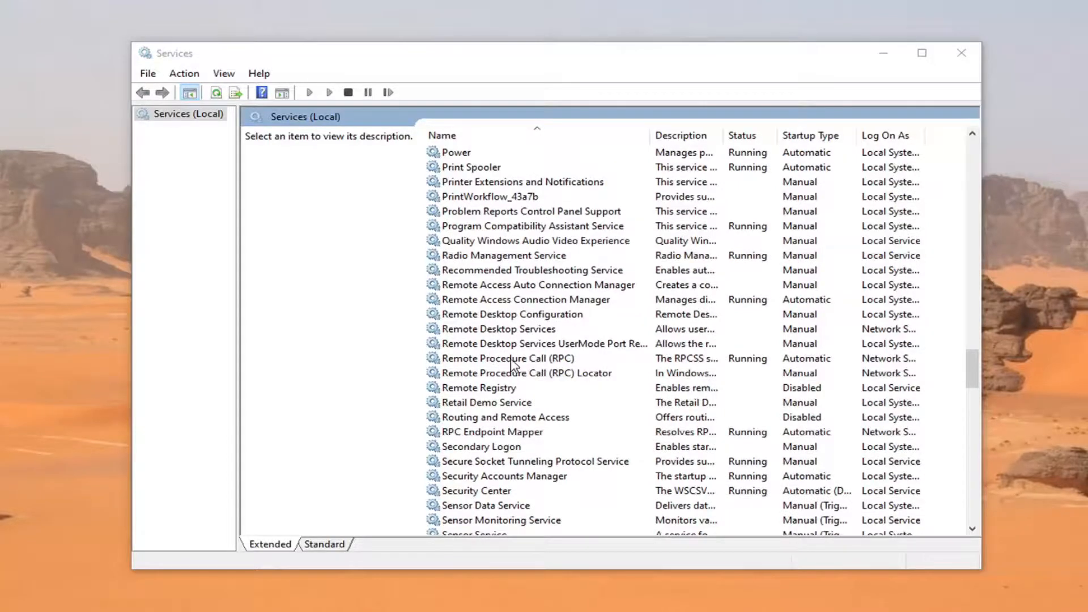
double_click(538, 285)
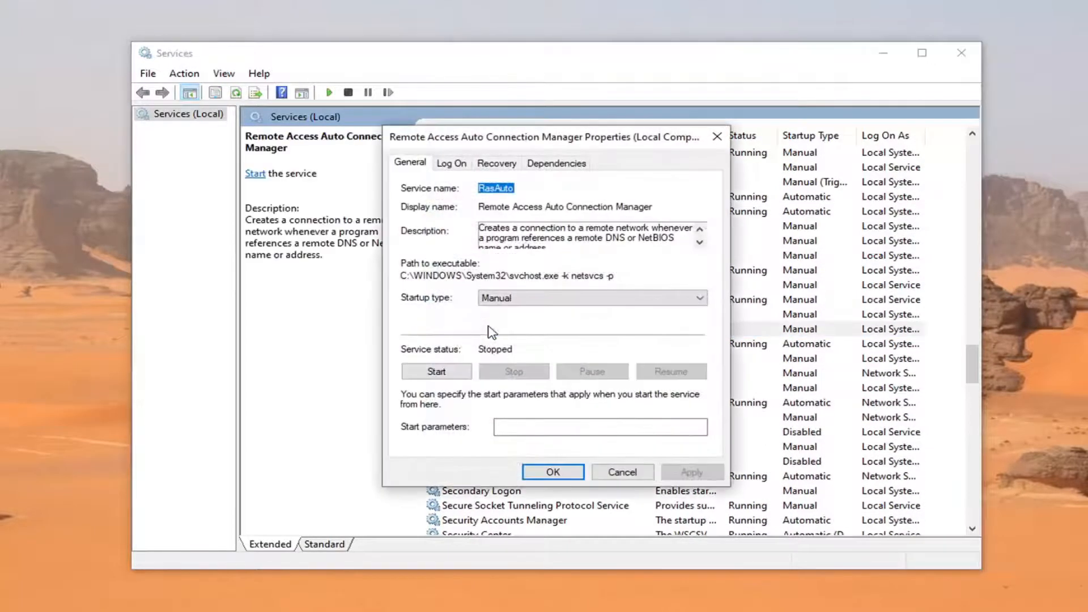
mouse_move(481, 364)
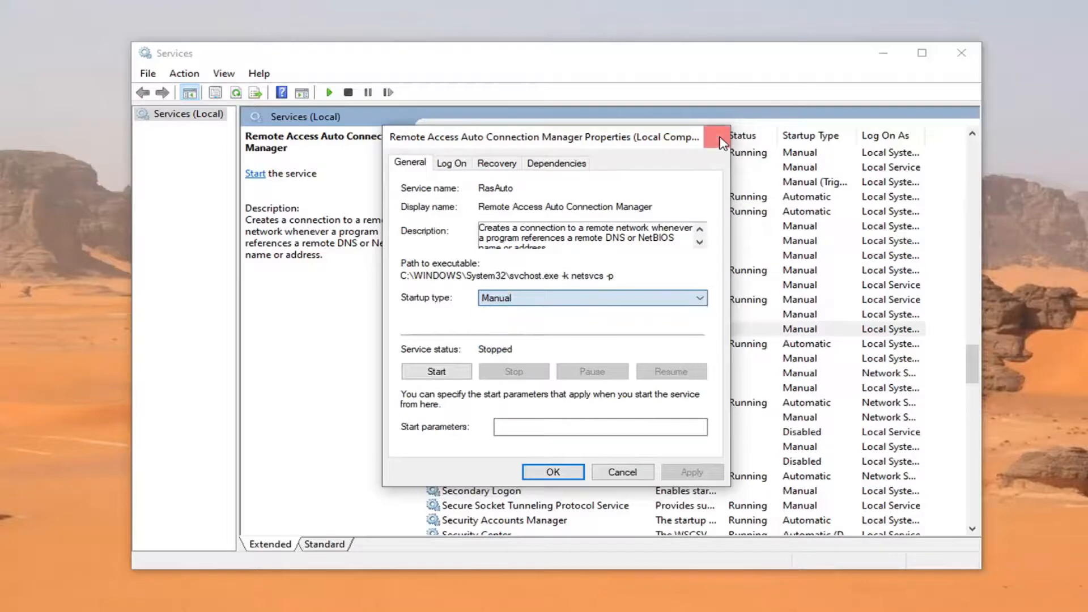
click(718, 137)
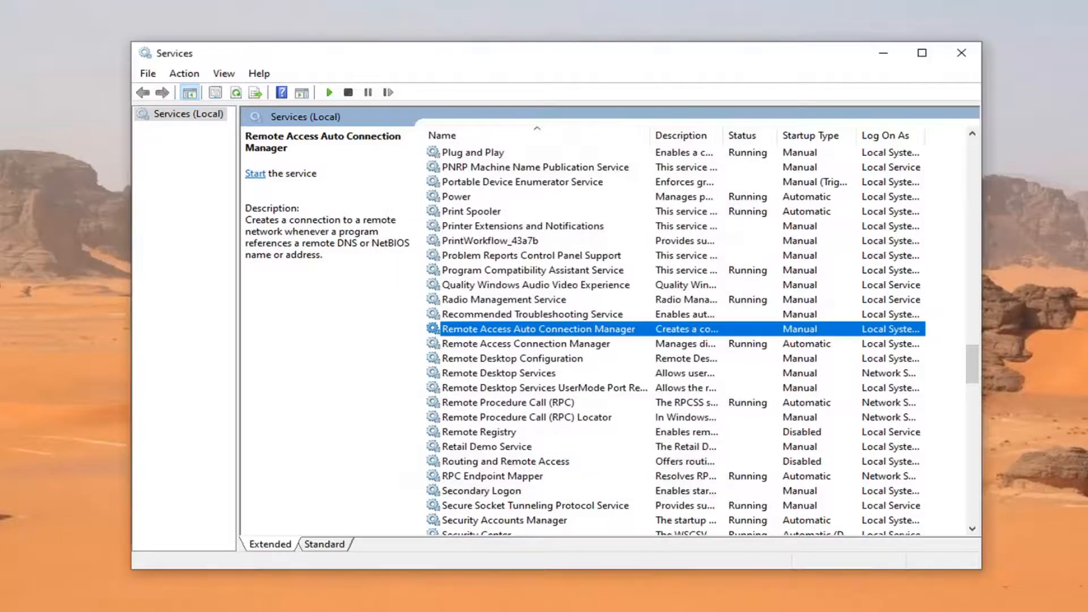